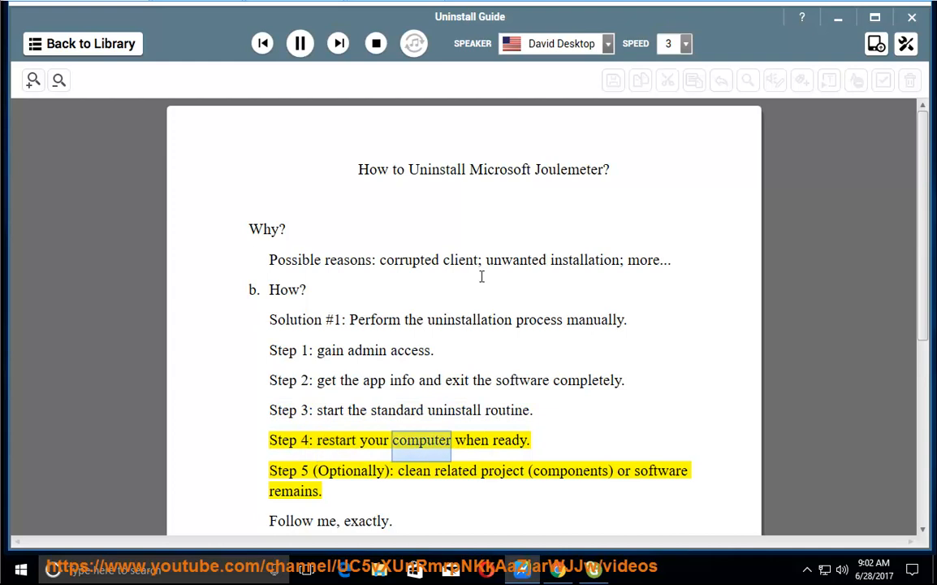
Continue voicing the guide from Step 4 through Solution #2 down to the closing Tip line
{"action": "double_click", "coordinate": [351, 471]}
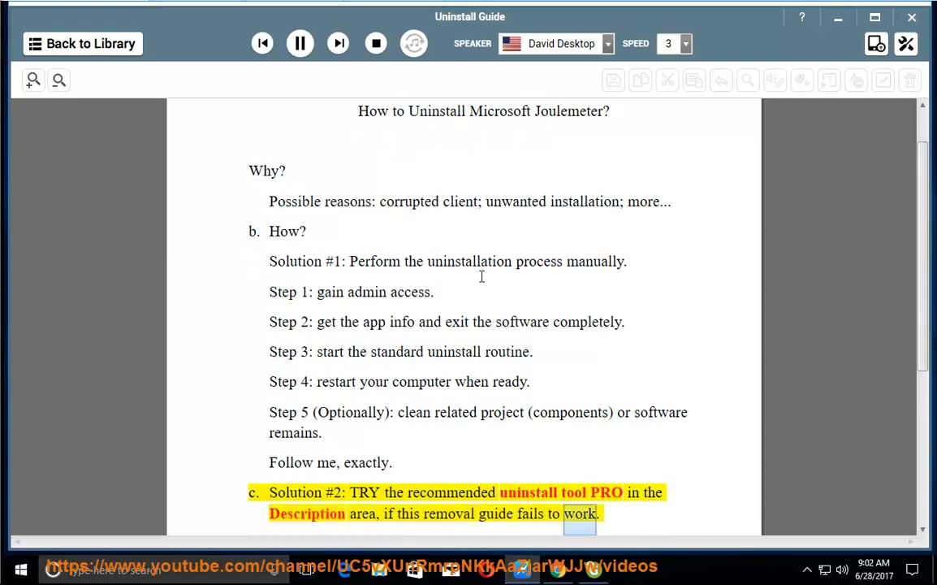
{"action": "scroll", "scroll_direction": "down", "scroll_amount": 3}
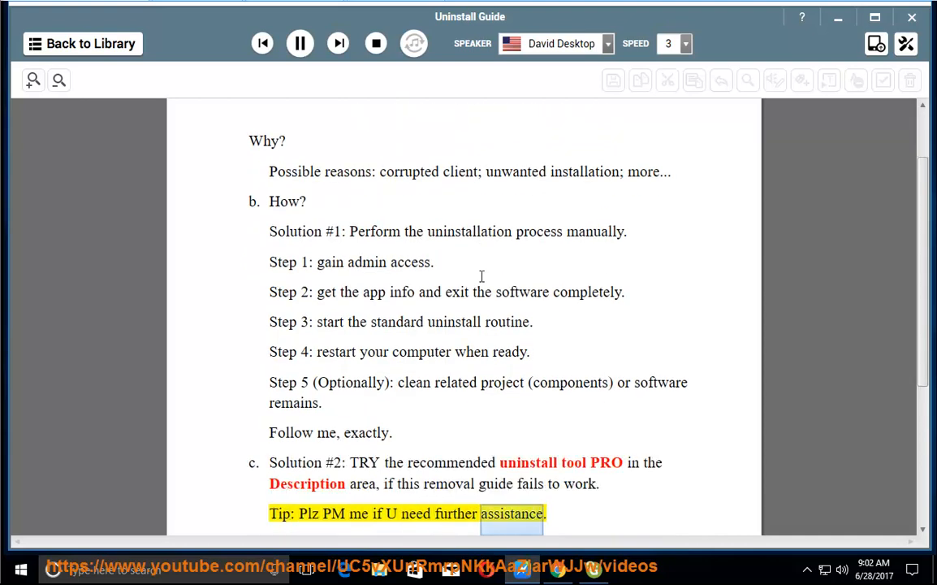